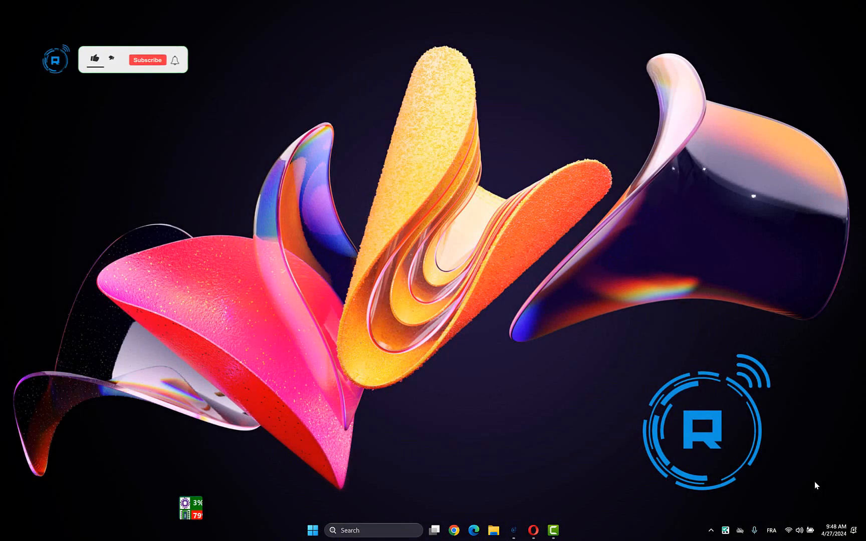
Step: Launch regedit and select HKEY_LOCAL_MACHINE\SOFTWARE with the Microsoft branch collapsed in view
{"action": "key", "text": "Win+r"}
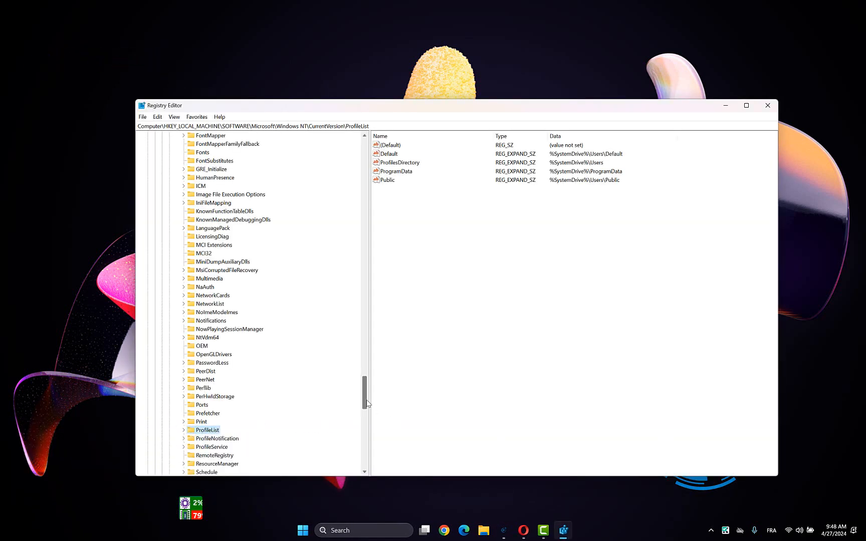
{"action": "scroll", "scroll_direction": "up", "scroll_amount": 3}
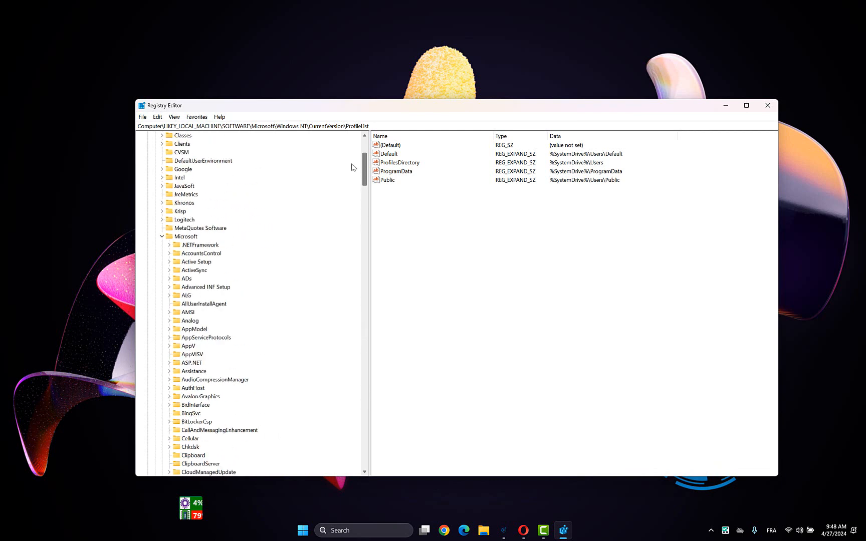
{"action": "left_click", "coordinate": [162, 236]}
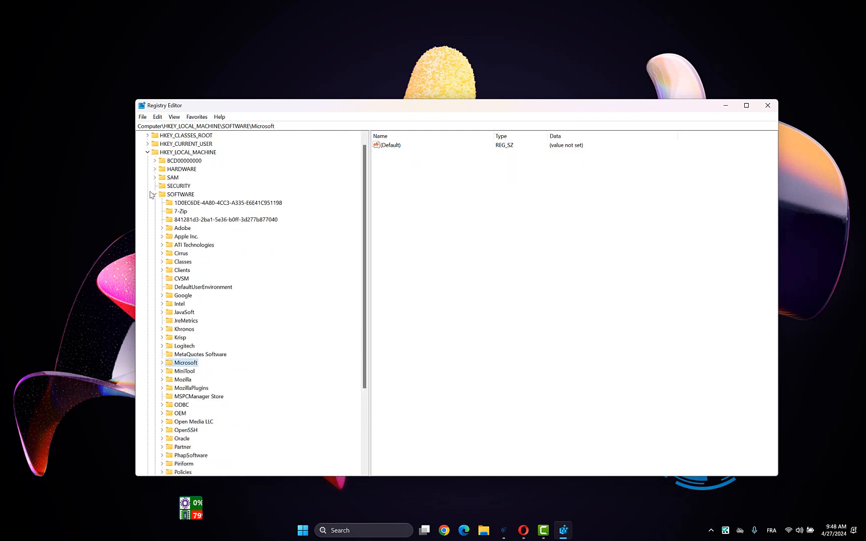
{"action": "left_click", "coordinate": [180, 193]}
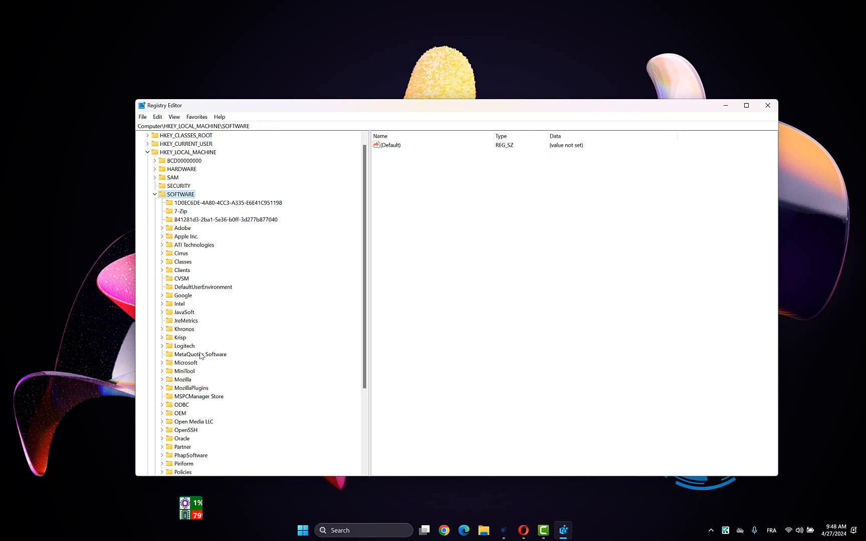
Step: Bring up Permissions > Advanced for the Microsoft key, showing Administrators as owner
{"action": "right_click", "coordinate": [186, 362]}
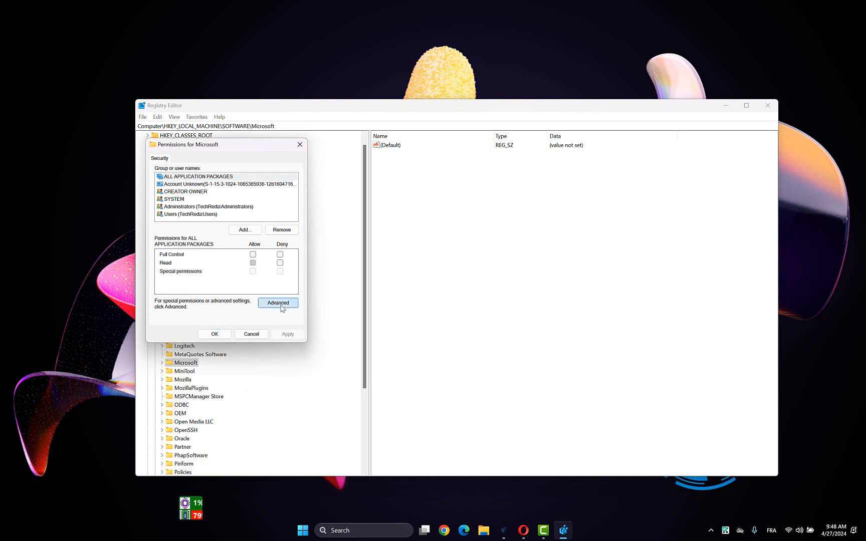
{"action": "left_click", "coordinate": [278, 302]}
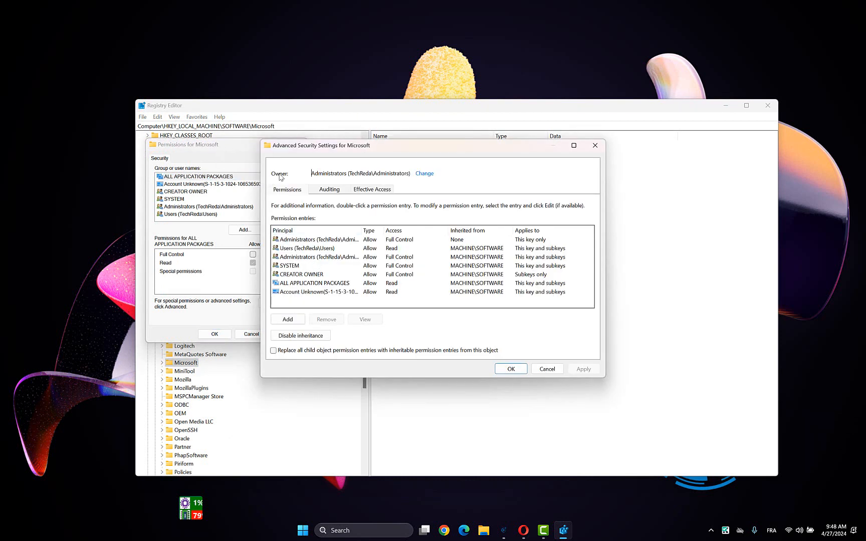
Step: Change the owner, entering Reda, resolving it with Check Names and confirming
{"action": "left_click", "coordinate": [424, 172]}
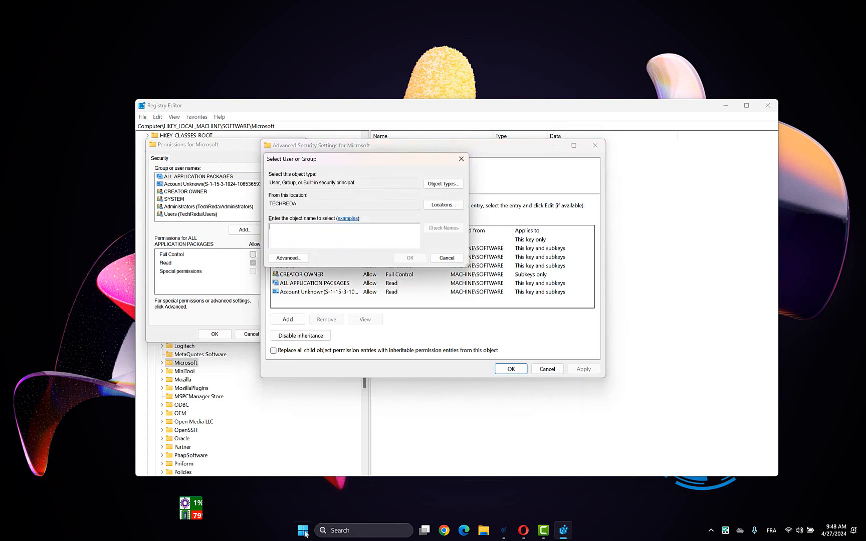
{"action": "left_click", "coordinate": [302, 530]}
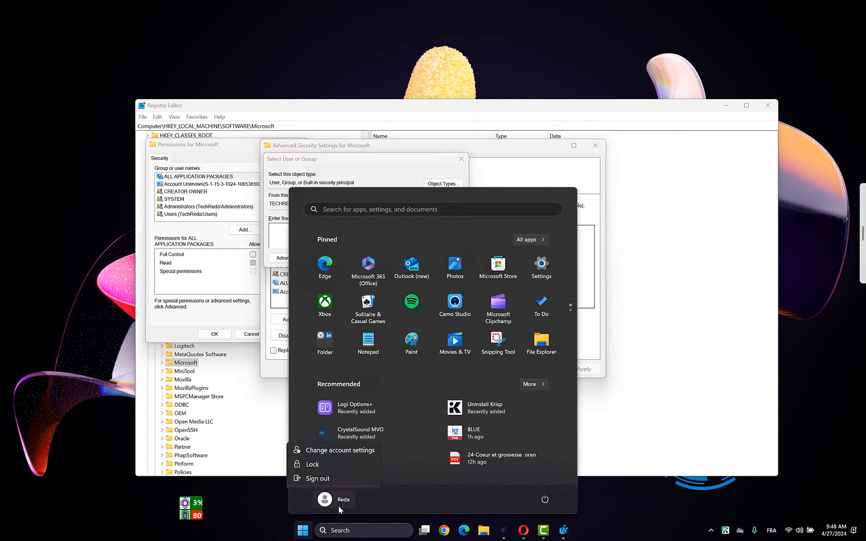
{"action": "left_click", "coordinate": [332, 499]}
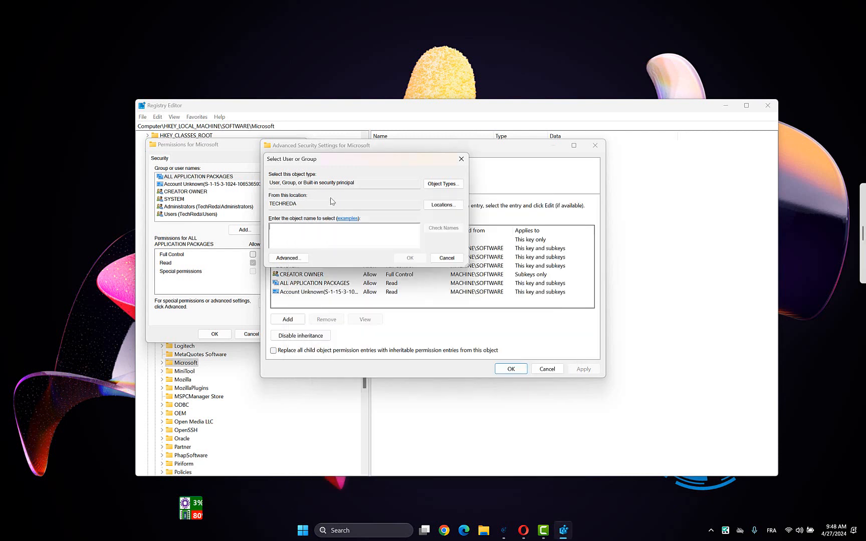
{"action": "type", "text": "Reda"}
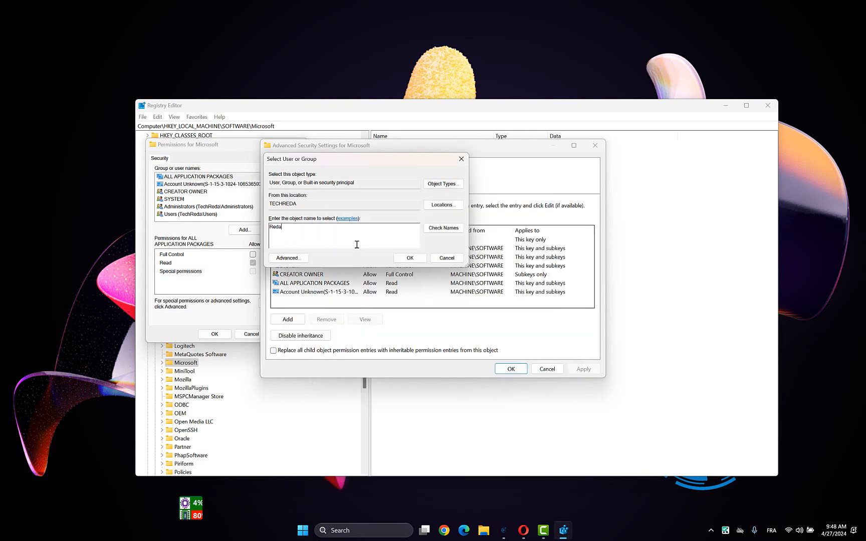
{"action": "left_click", "coordinate": [443, 228]}
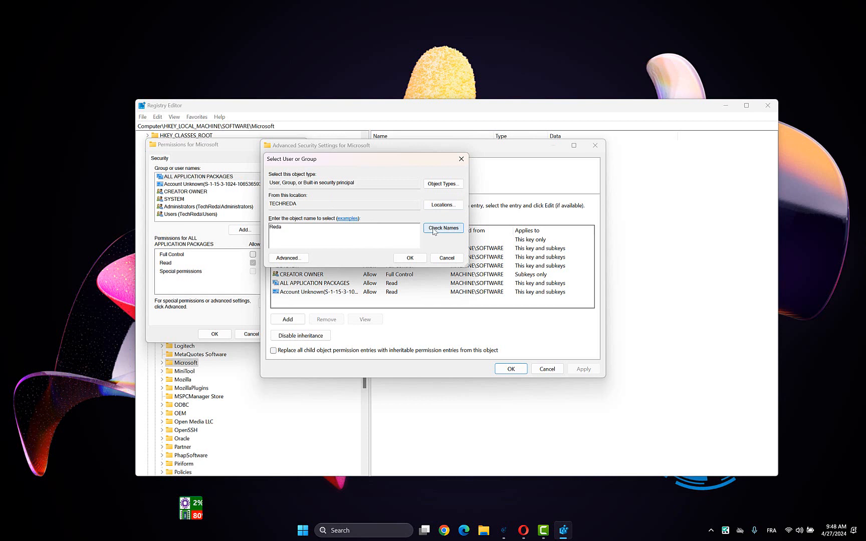
{"action": "left_click", "coordinate": [442, 228]}
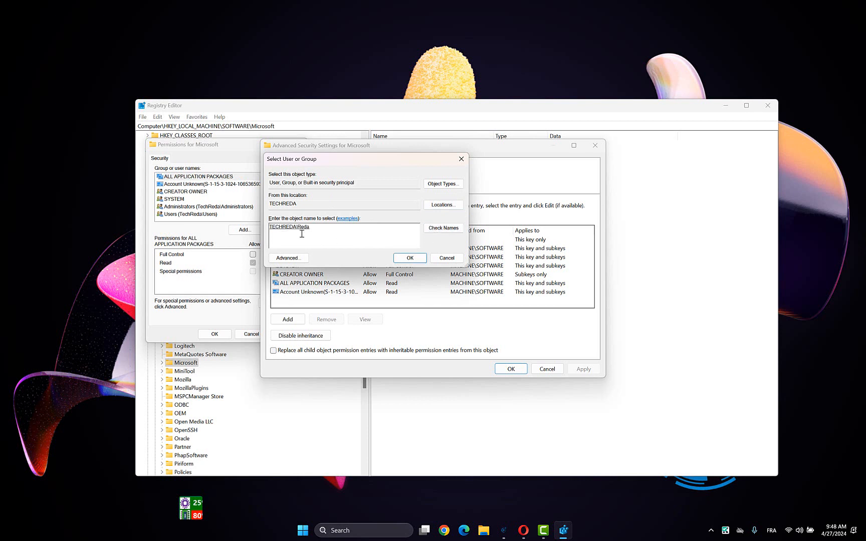
{"action": "left_click", "coordinate": [408, 258]}
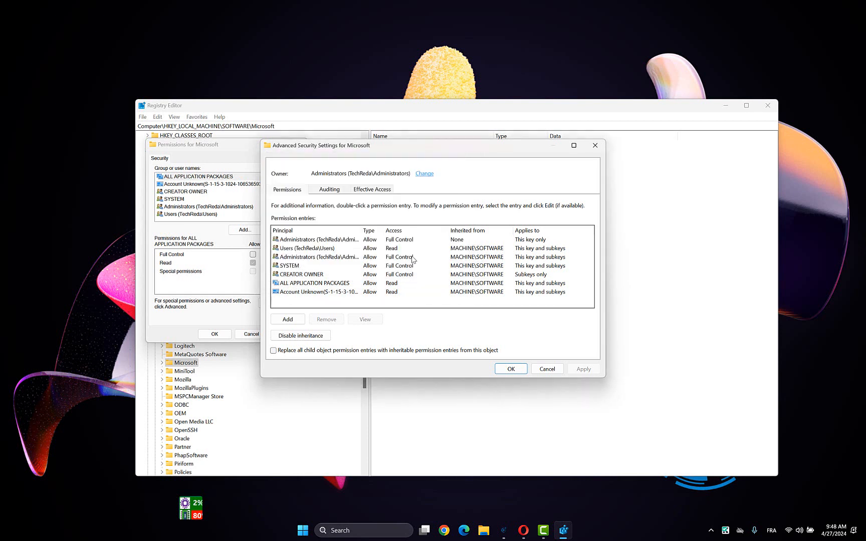
Step: Apply the ownership change and add a permission entry with Reda picked via Find Now as principal
{"action": "left_click", "coordinate": [301, 334]}
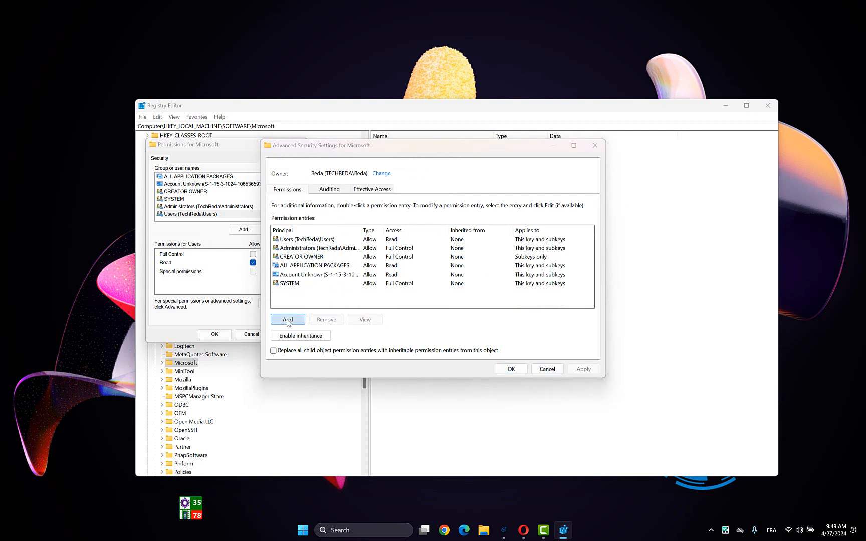
{"action": "left_click", "coordinate": [288, 318]}
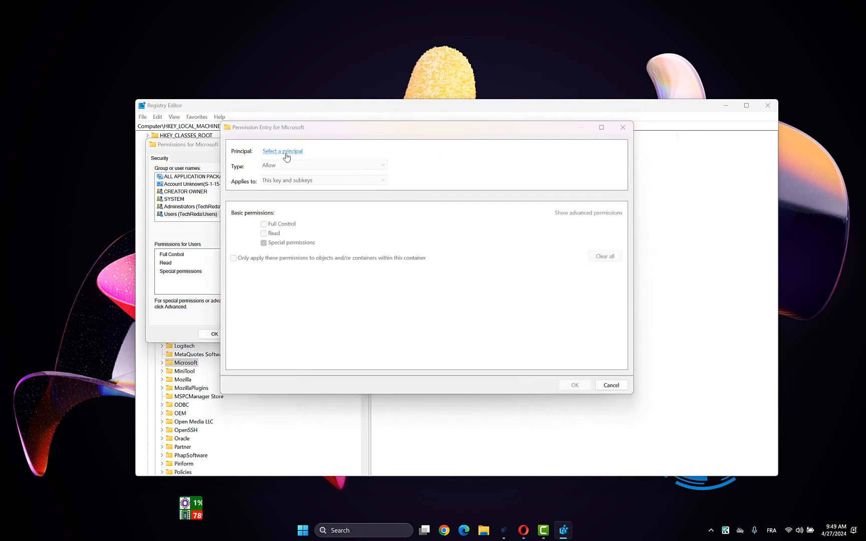
{"action": "left_click", "coordinate": [283, 151]}
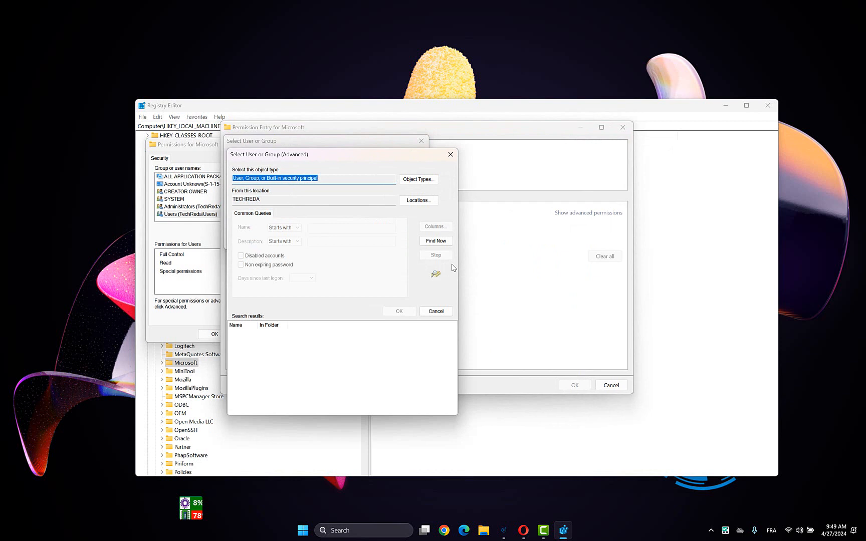
{"action": "left_click", "coordinate": [435, 241]}
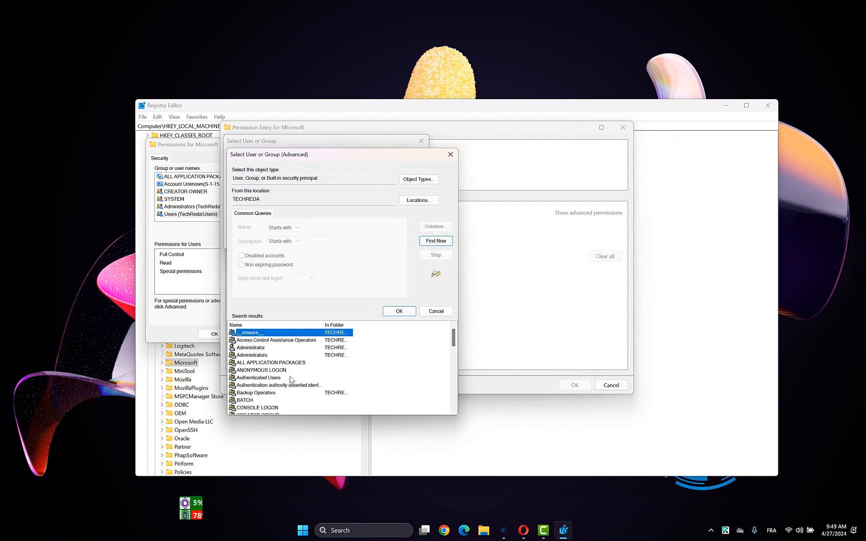
{"action": "left_click", "coordinate": [397, 310]}
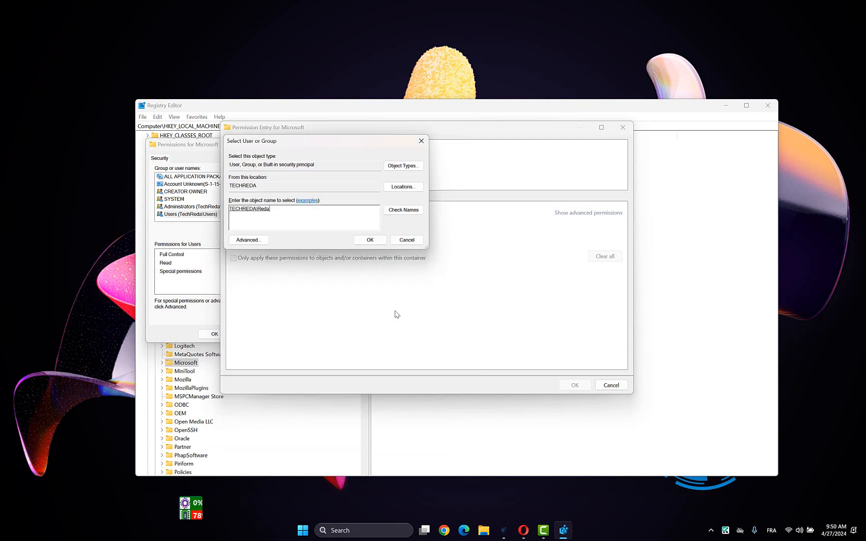
{"action": "left_click", "coordinate": [369, 240]}
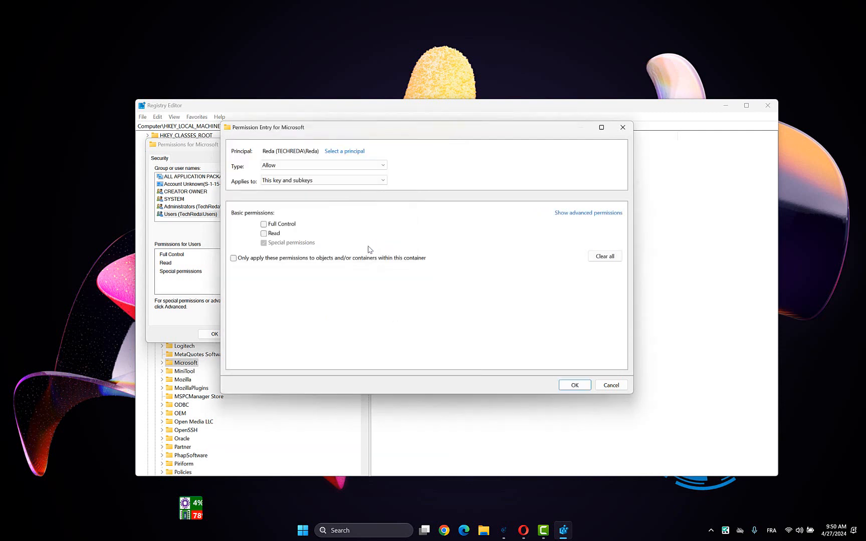
Step: Grant Reda Full Control on the key and subkeys and save the entry
{"action": "left_click", "coordinate": [264, 223]}
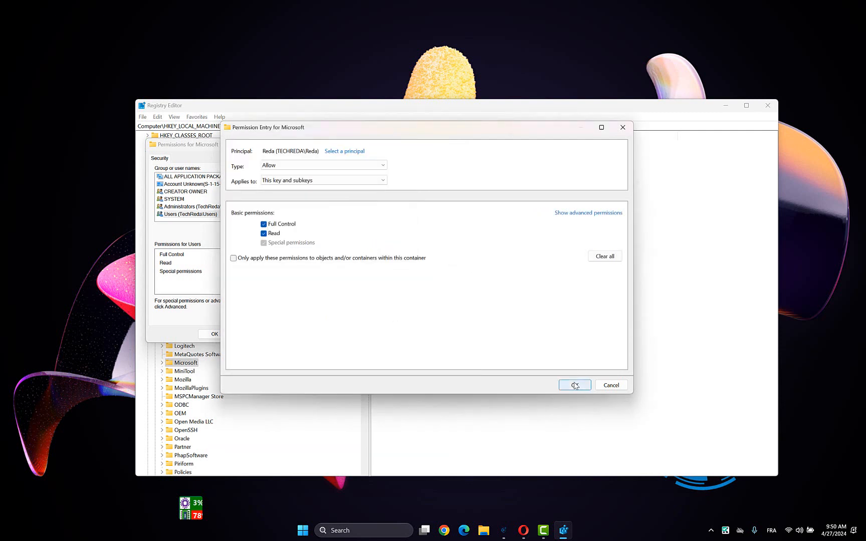
{"action": "left_click", "coordinate": [574, 384]}
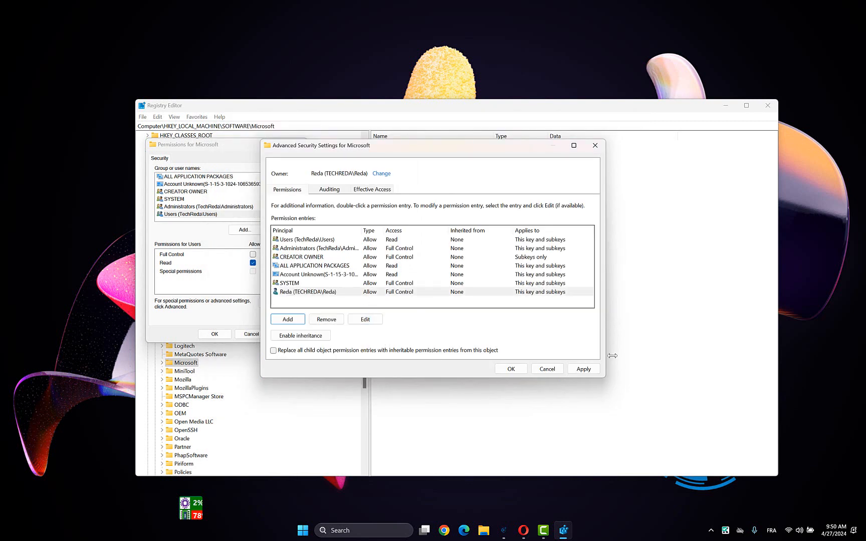
Step: Confirm Advanced Security Settings and the Permissions dialog, applying Reda's Full Control
{"action": "left_click", "coordinate": [583, 369]}
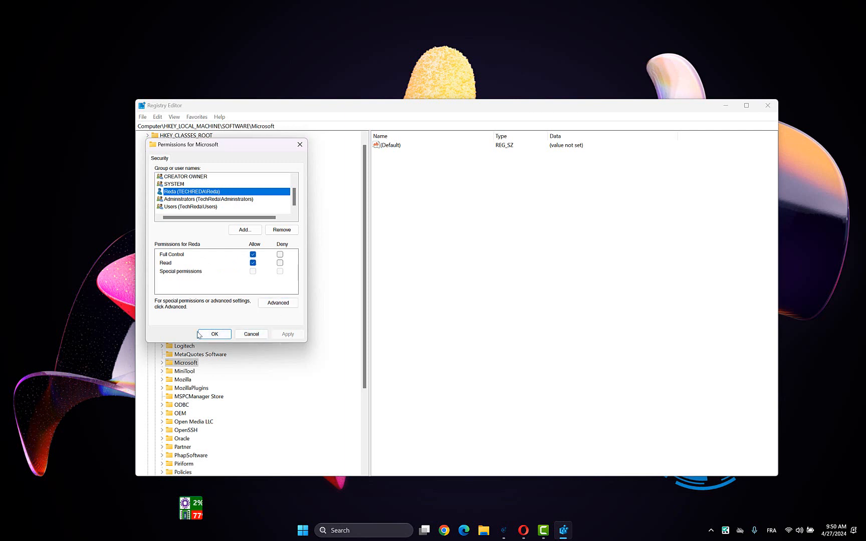
{"action": "left_click", "coordinate": [214, 334]}
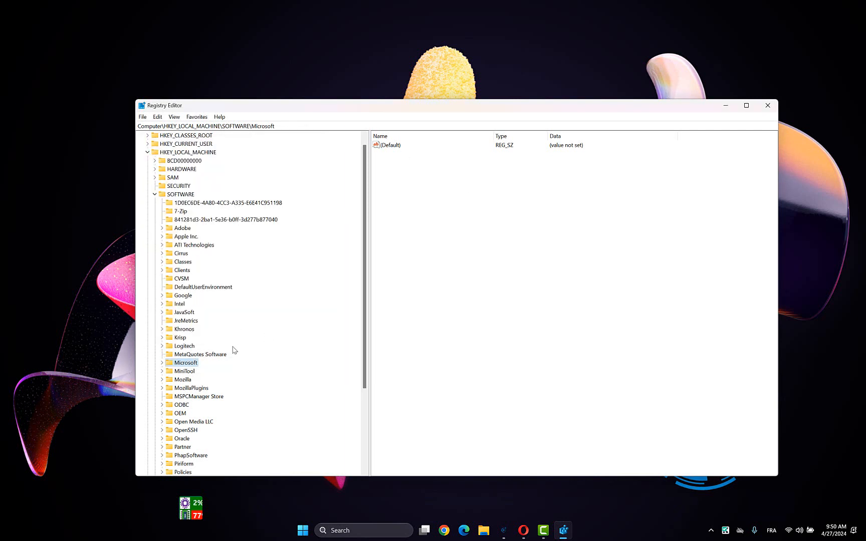
{"action": "mouse_move", "coordinate": [197, 371]}
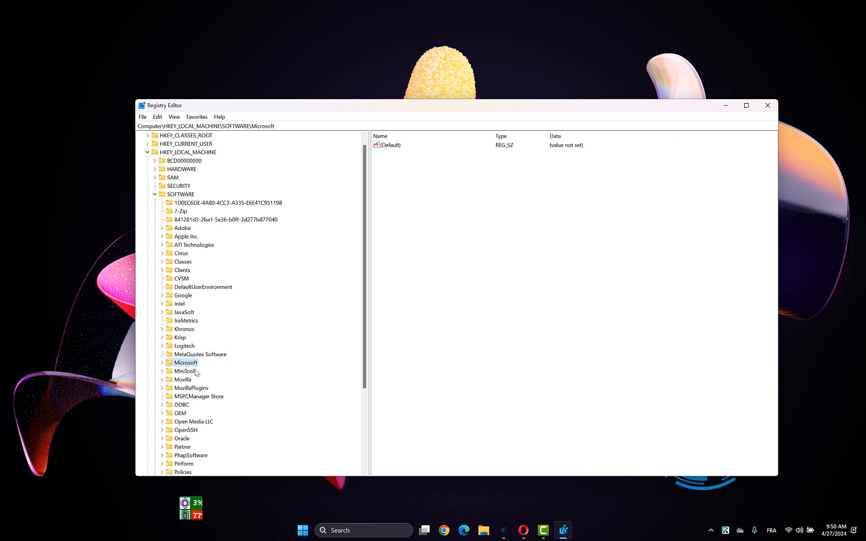
{"action": "mouse_move", "coordinate": [184, 359]}
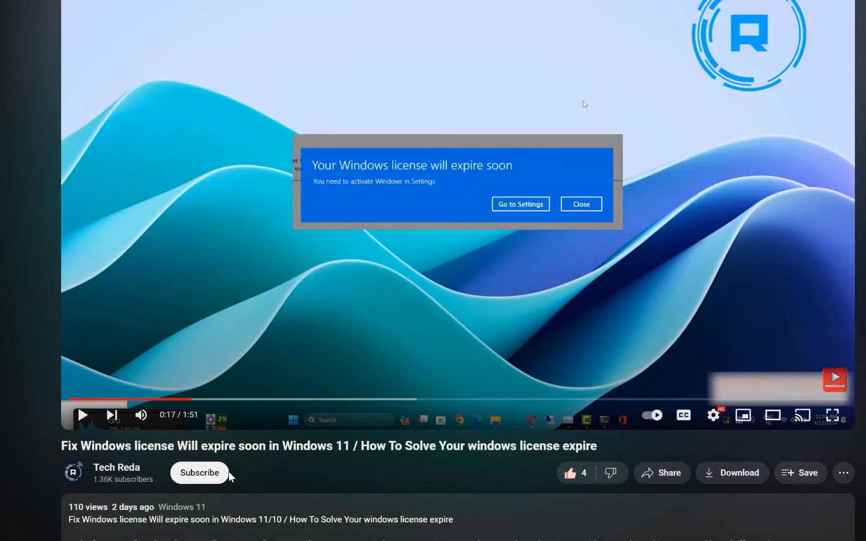
Step: Subscribe to the Tech Reda channel and scroll down through the video description
{"action": "left_click", "coordinate": [199, 473]}
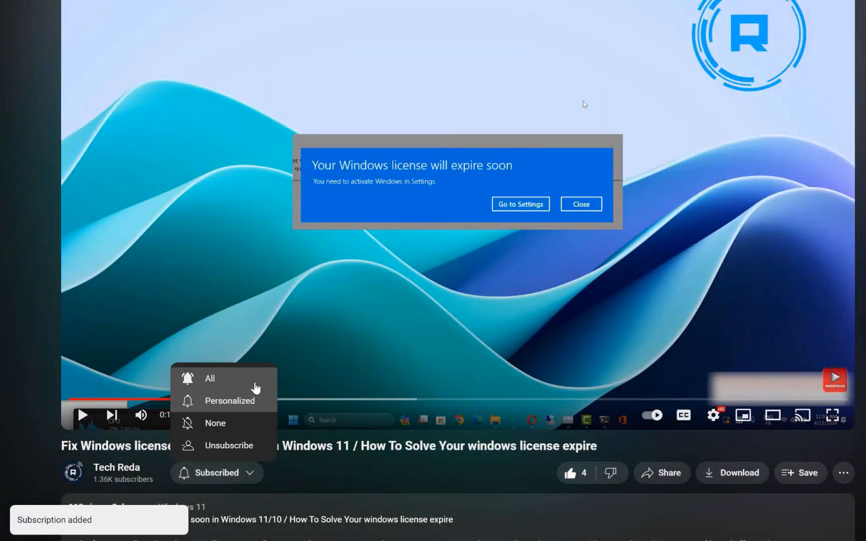
{"action": "key", "text": "alt+tab"}
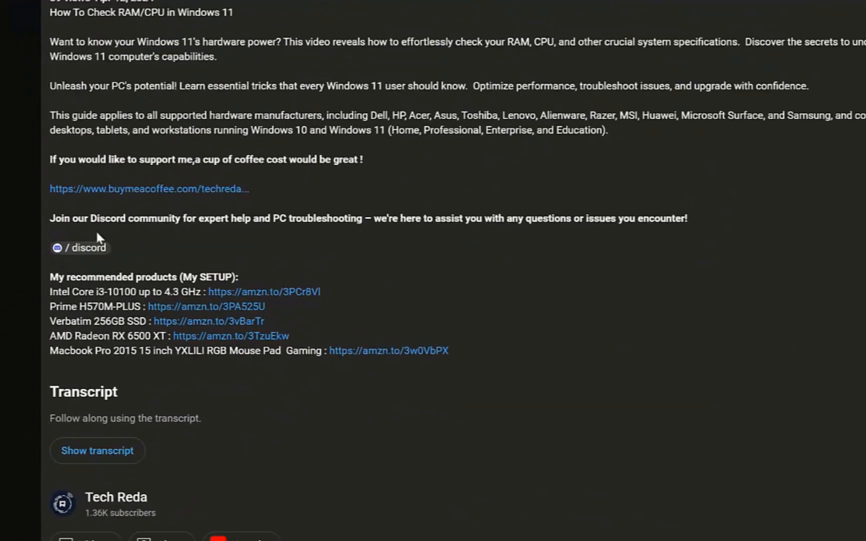
{"action": "scroll", "scroll_direction": "down", "scroll_amount": 3}
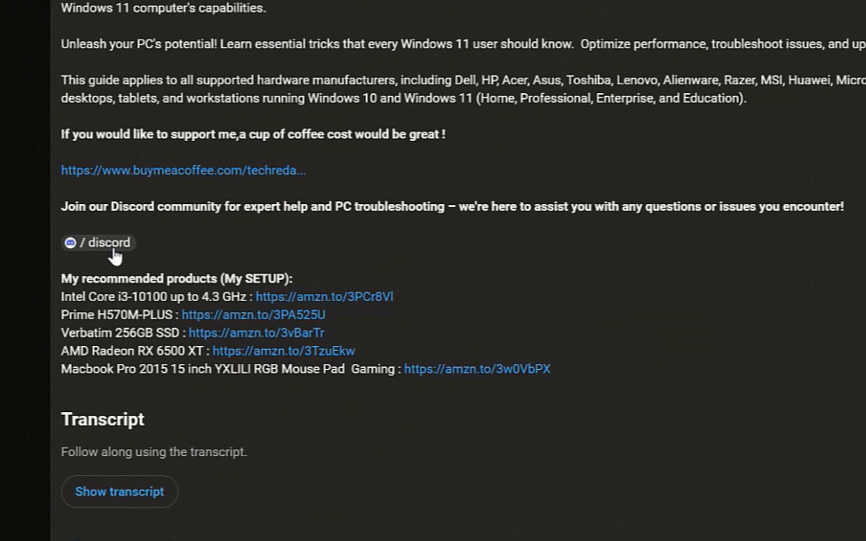